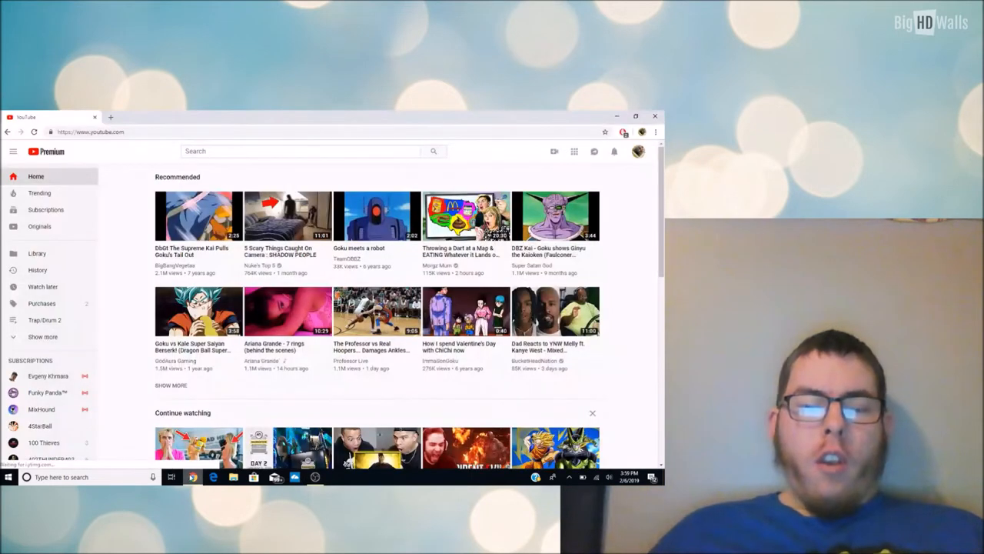
mouse_move(428, 361)
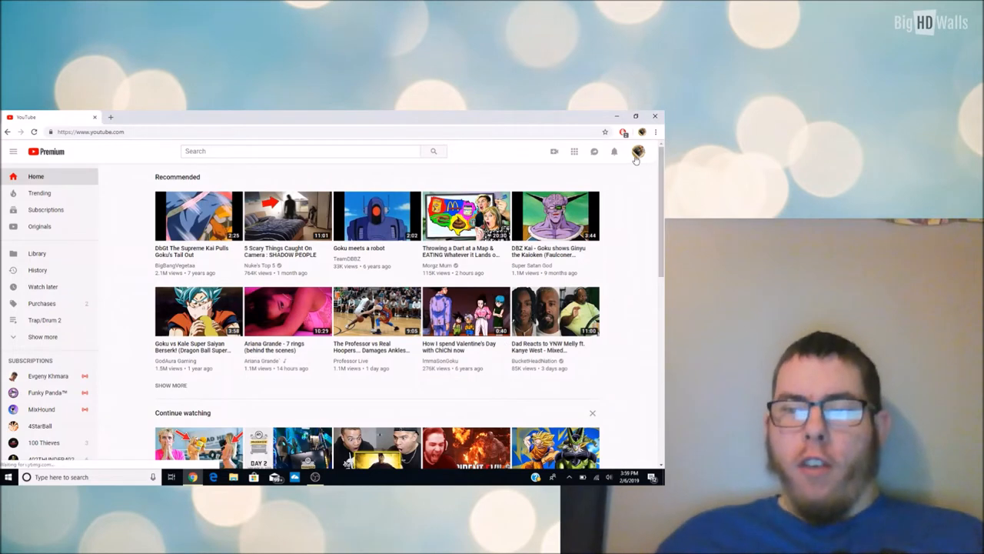
Open the account menu from the profile avatar on the YouTube home page
click(638, 151)
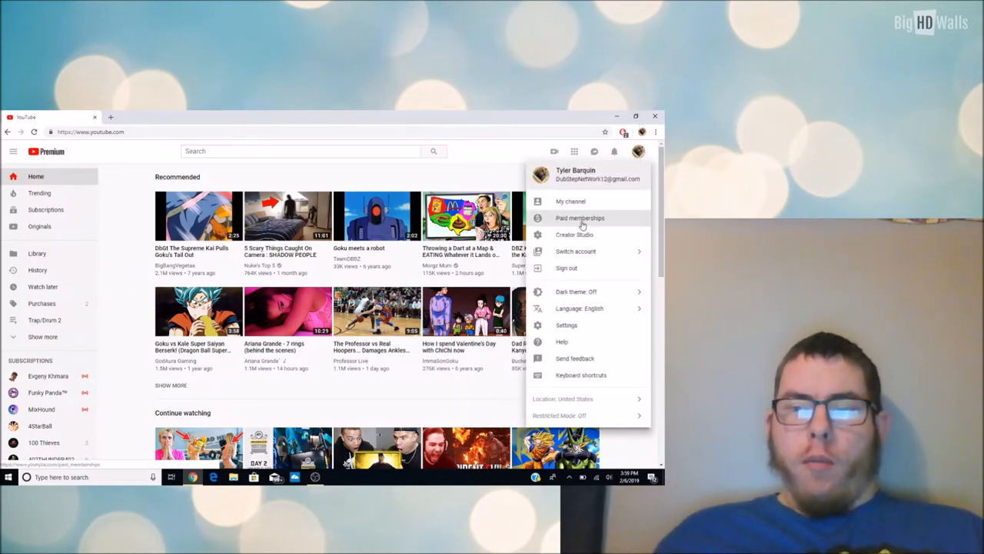
Go to 'My channel', then reopen the avatar account menu
click(570, 201)
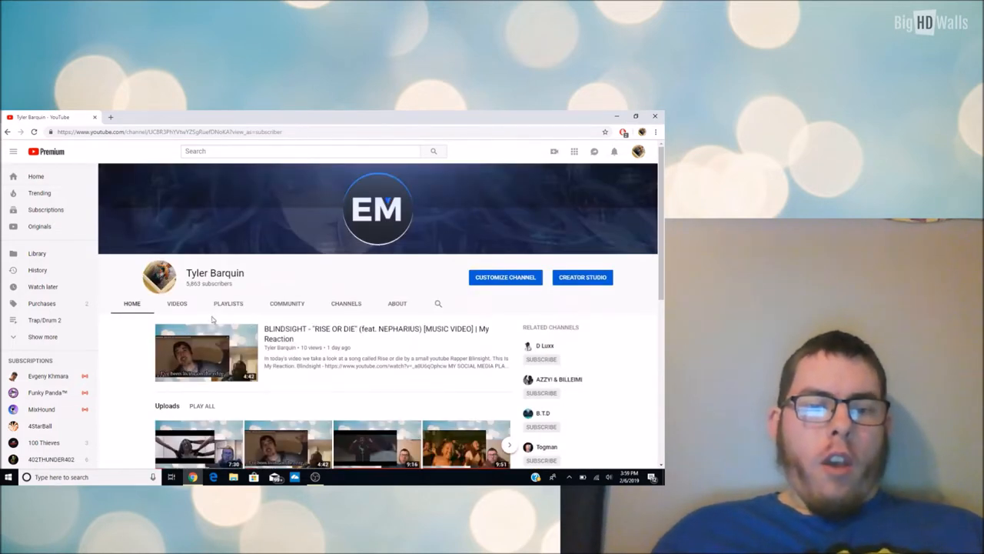
mouse_move(200, 300)
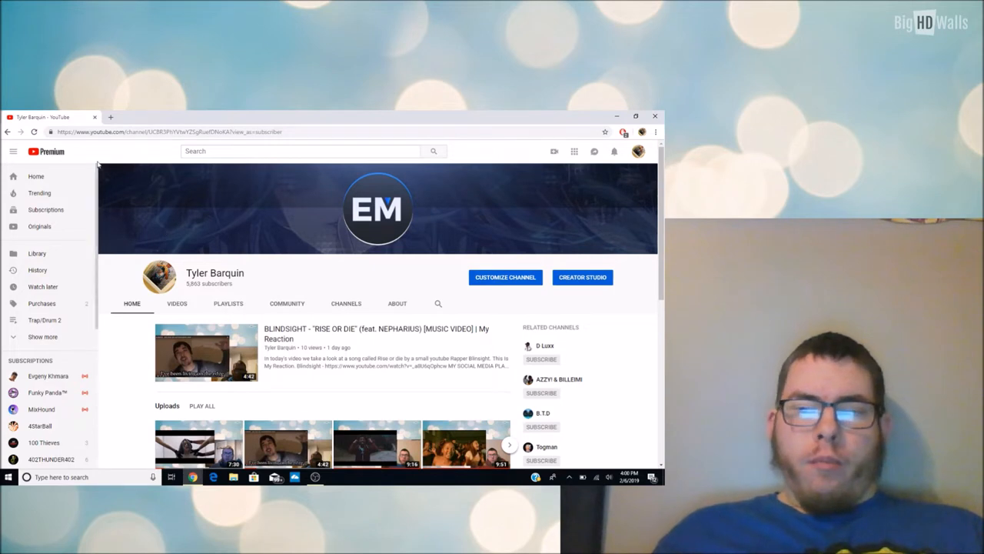
mouse_move(415, 140)
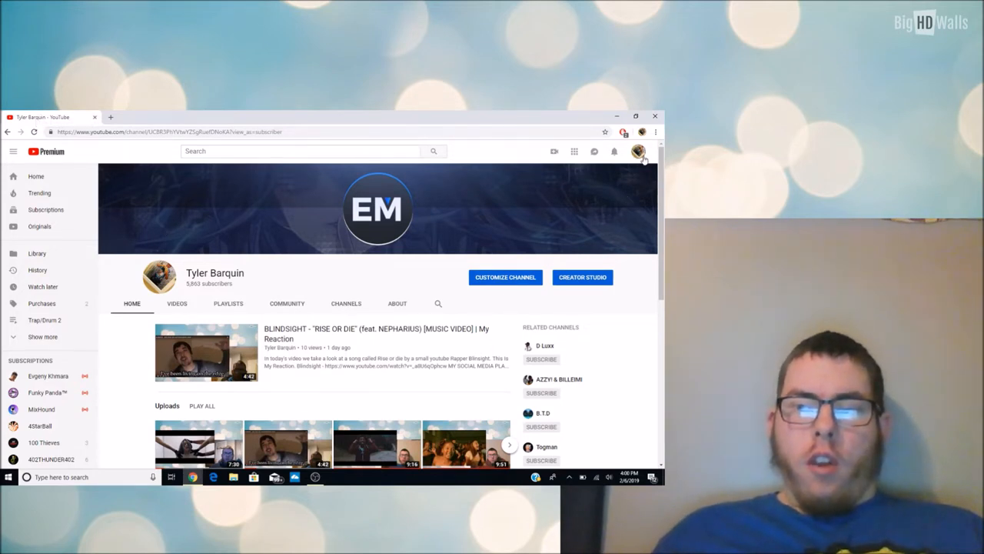
click(639, 150)
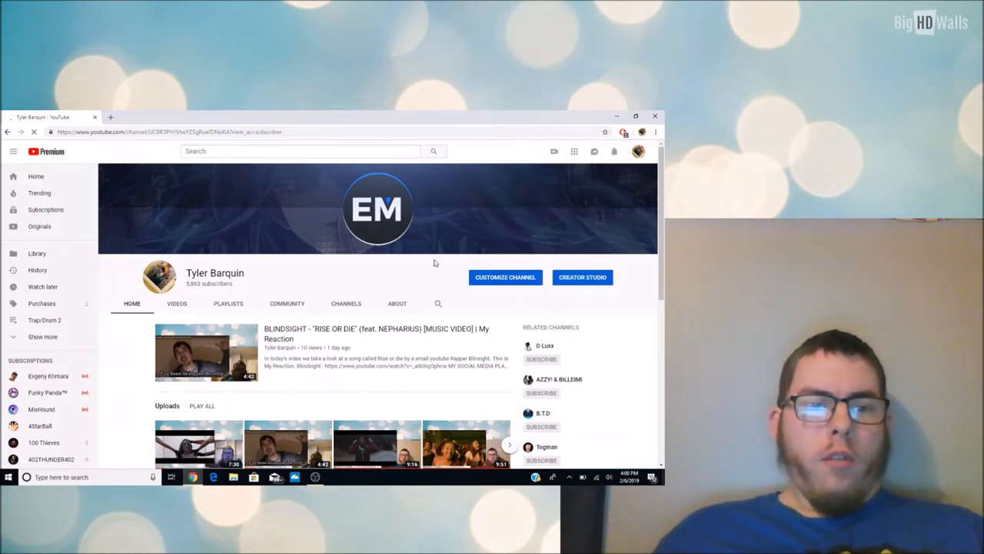
Choose 'Creator Studio' from the account menu to load the Dashboard
click(582, 277)
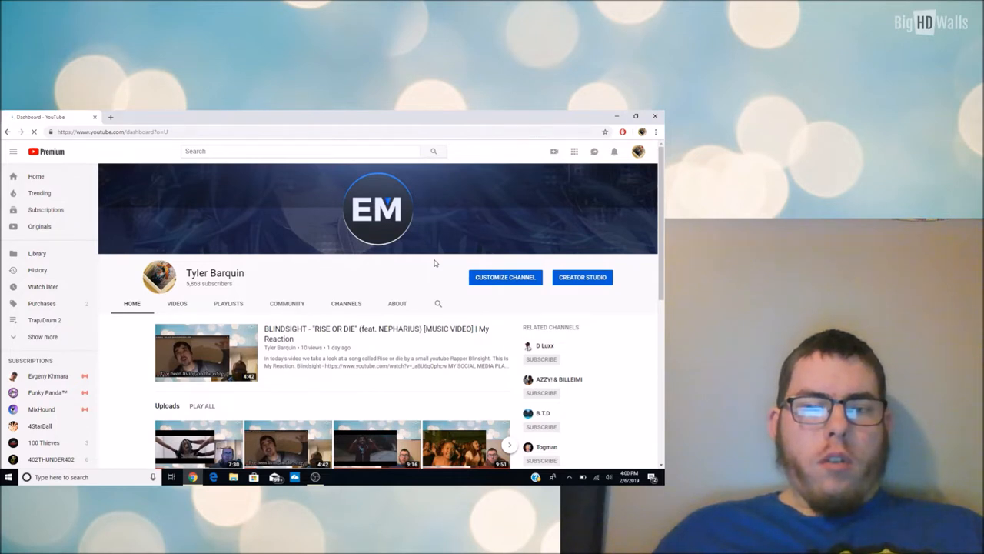
click(582, 277)
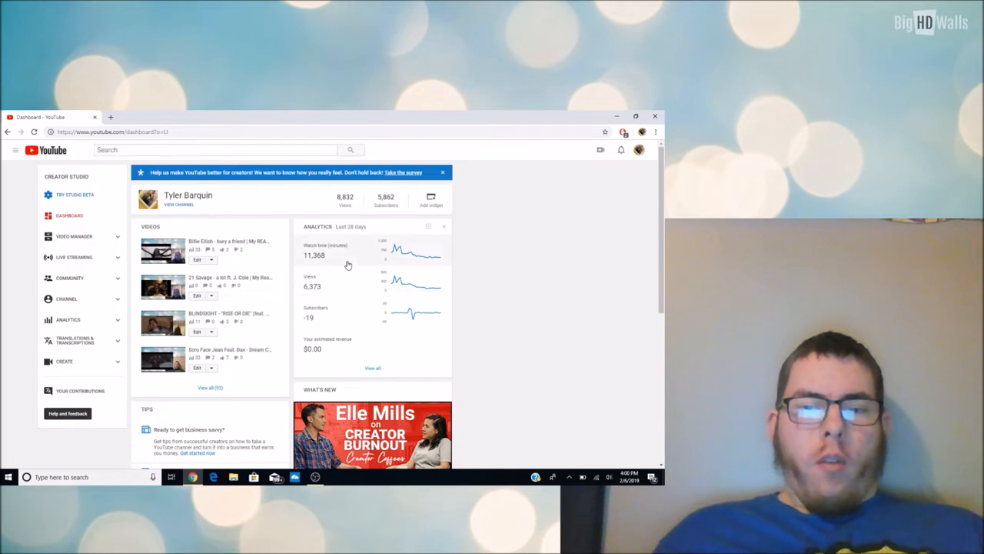
mouse_move(315, 265)
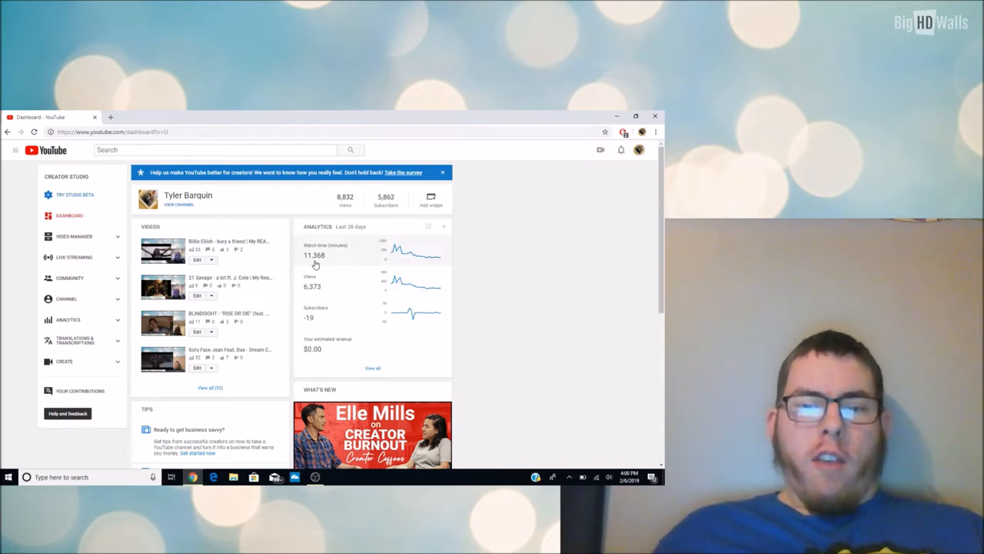
mouse_move(444, 266)
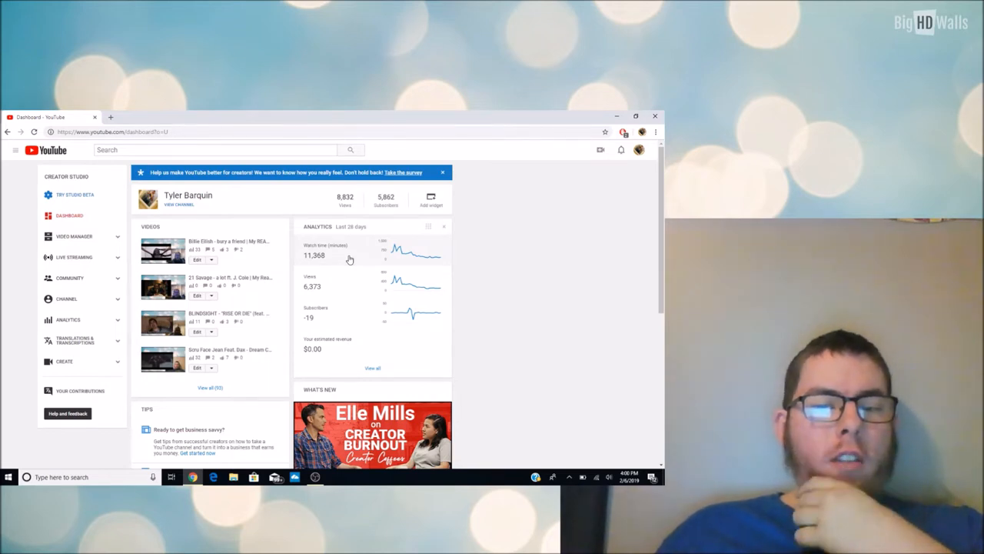
mouse_move(371, 287)
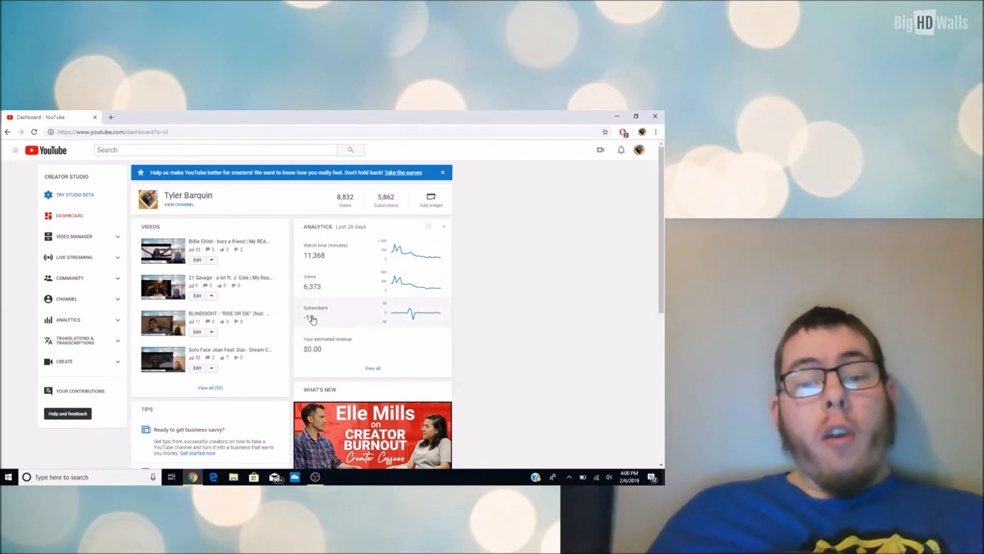
mouse_move(385, 319)
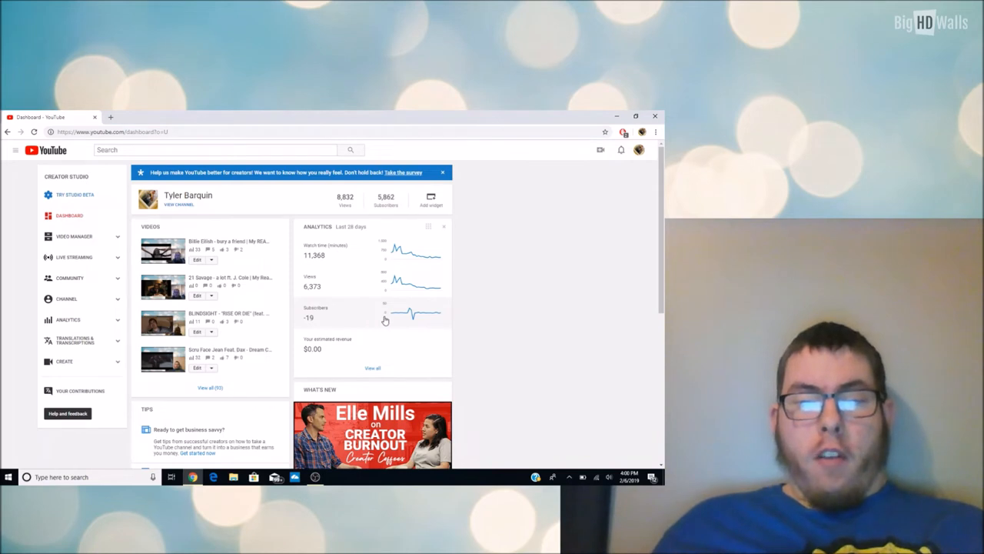
mouse_move(412, 315)
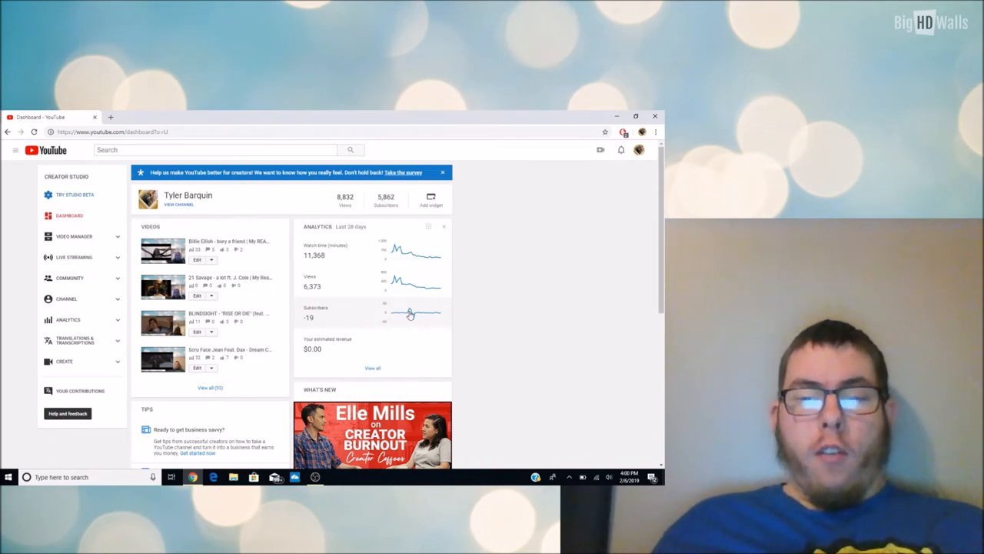
mouse_move(414, 320)
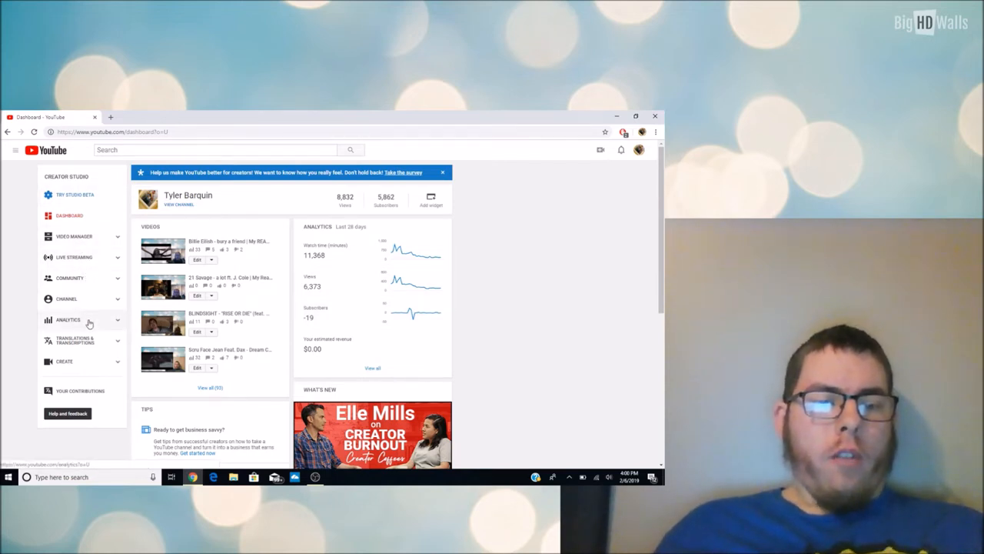
Open Analytics and review 28-day watch time, views, revenue and top 10 videos
click(68, 319)
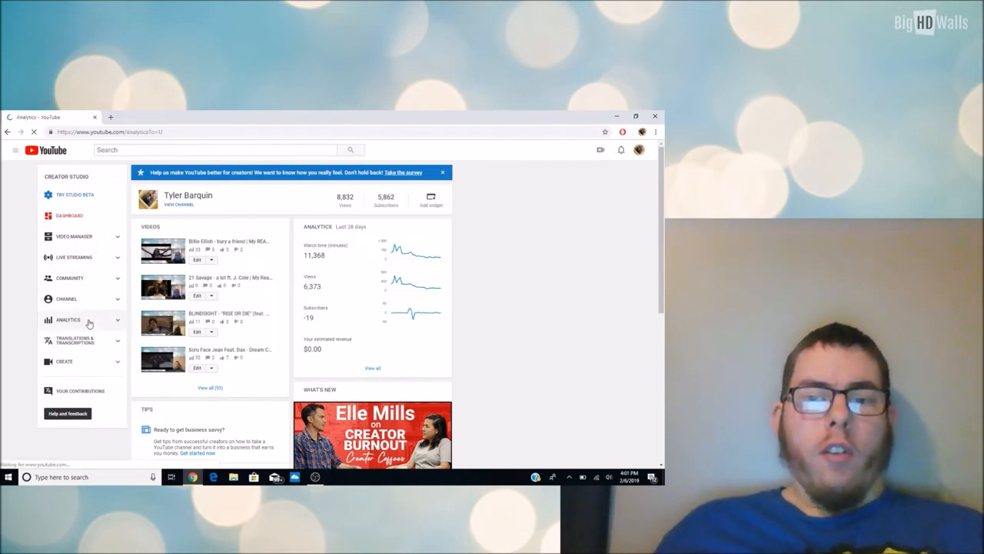
click(68, 319)
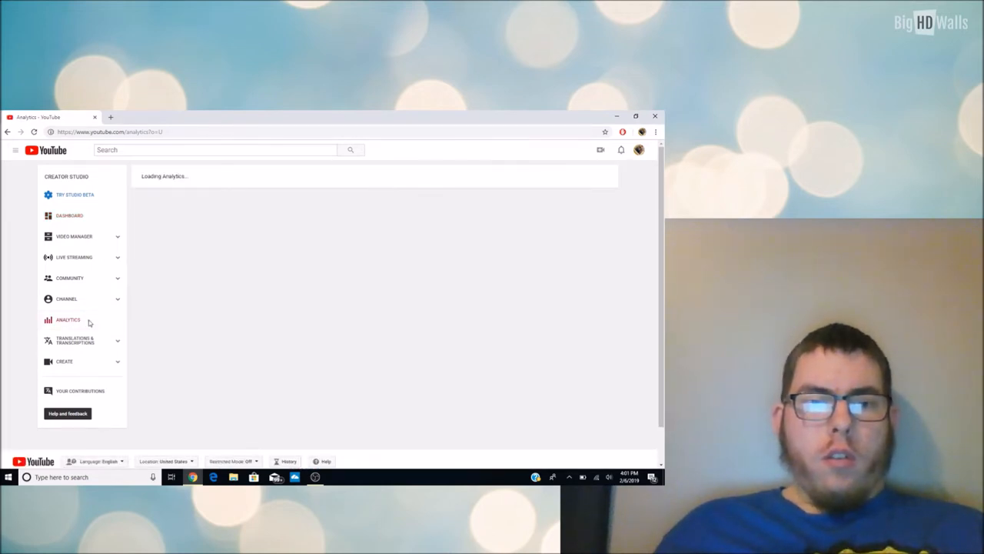
click(68, 319)
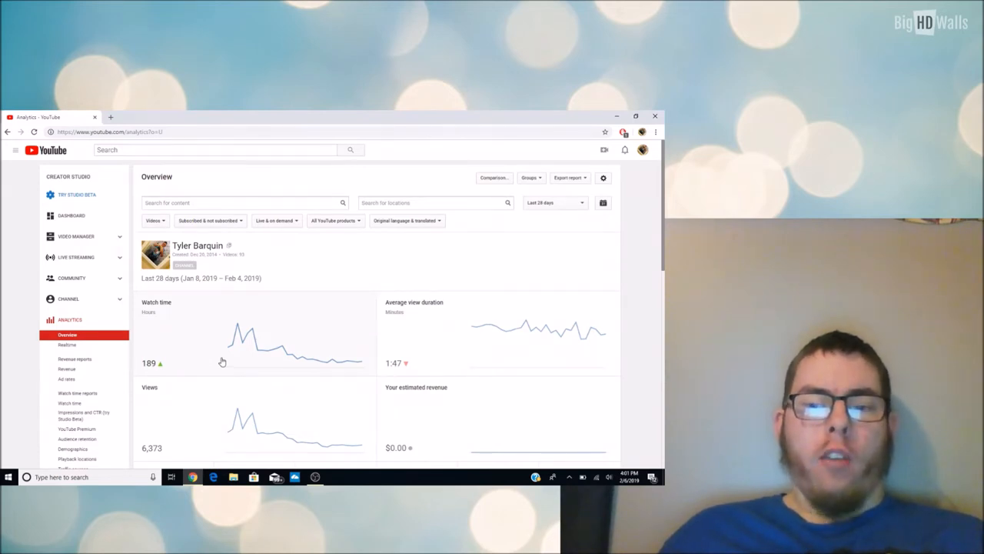
mouse_move(427, 294)
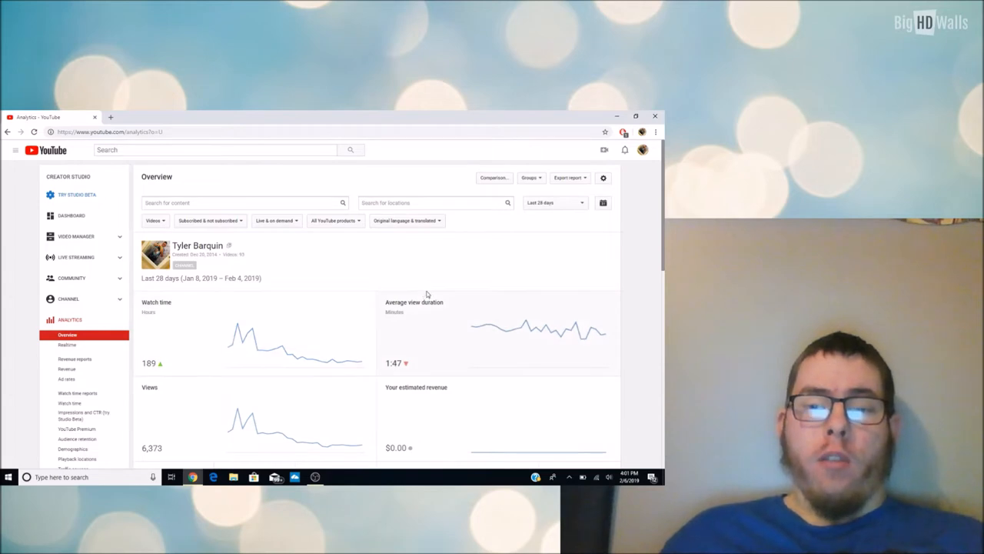
scroll(down, 3)
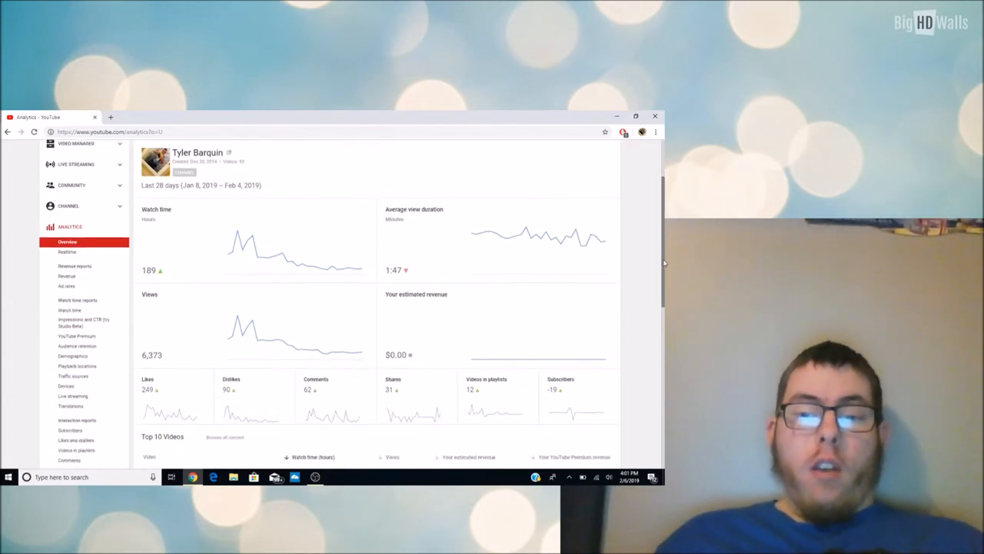
scroll(down, 3)
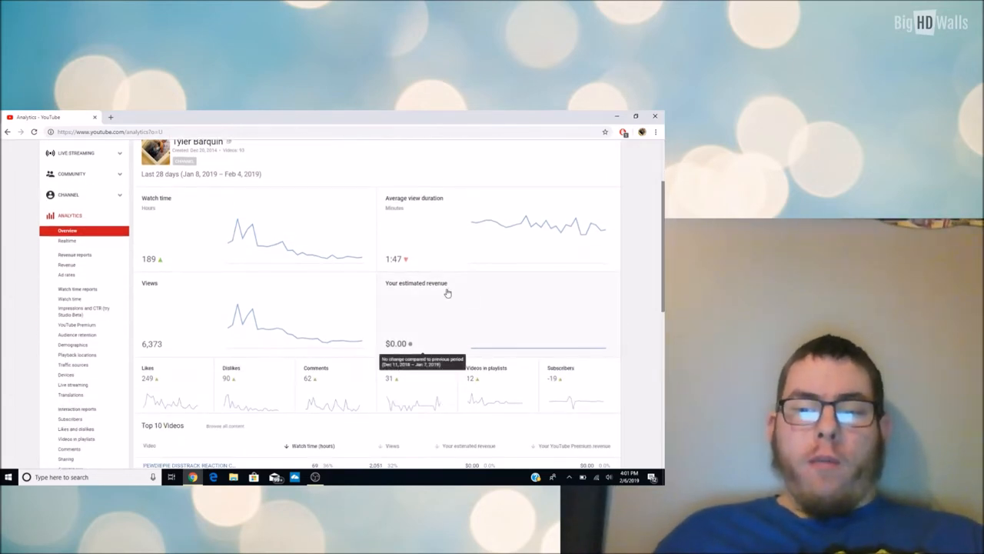
mouse_move(621, 329)
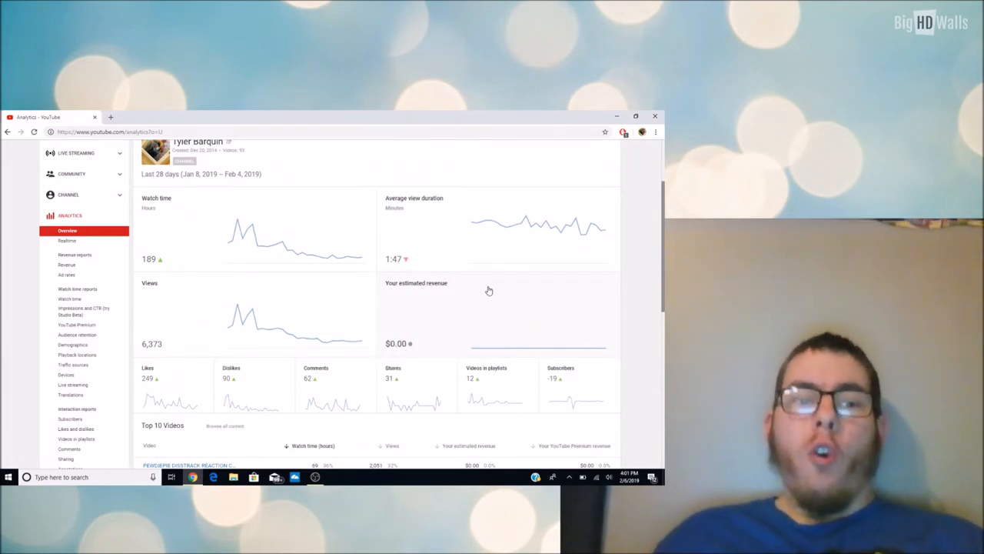
mouse_move(546, 345)
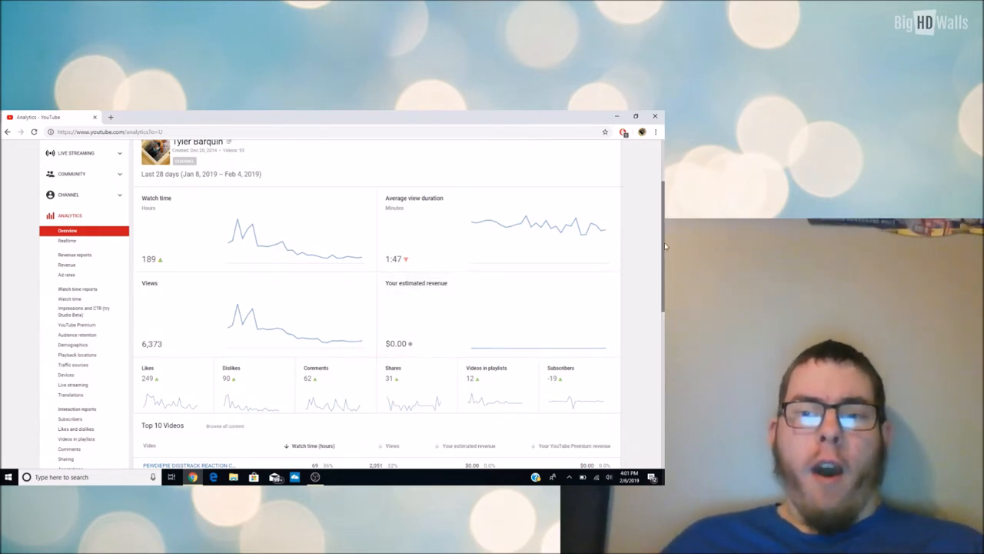
scroll(up, 3)
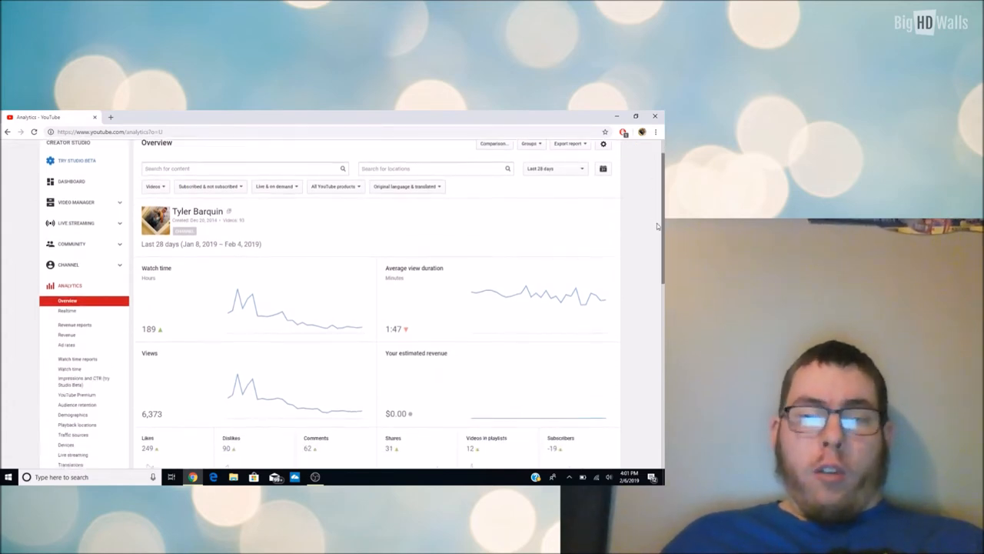
scroll(down, 3)
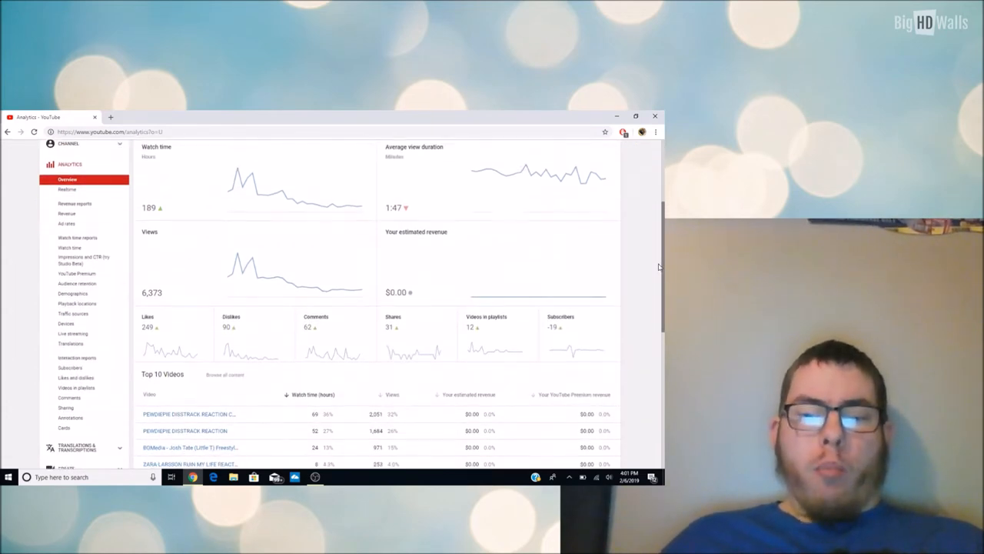
scroll(up, 3)
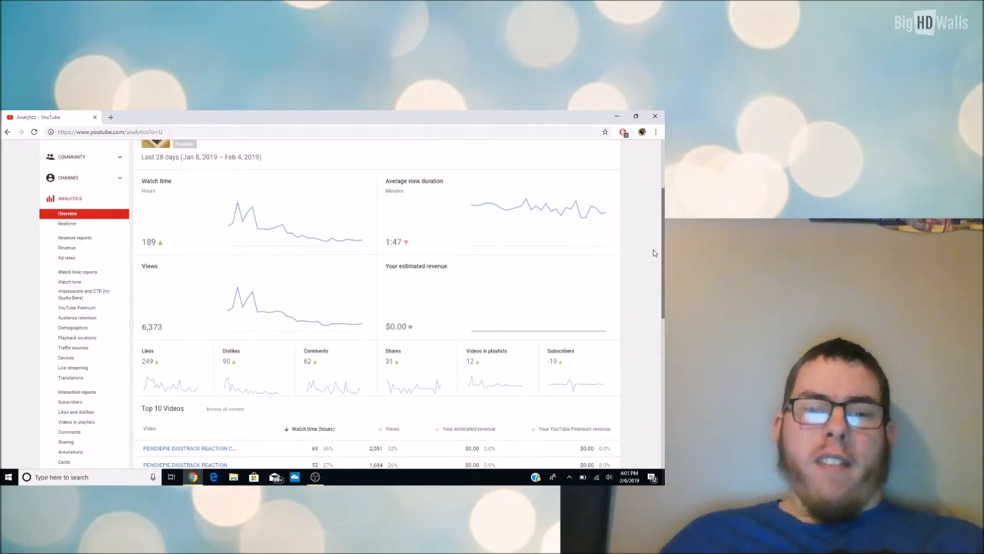
scroll(up, 3)
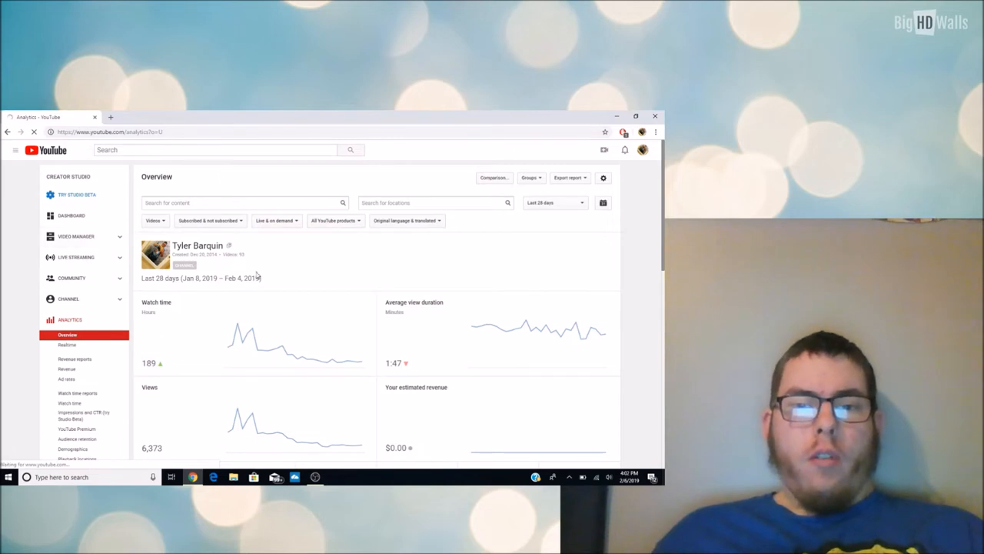
mouse_move(487, 253)
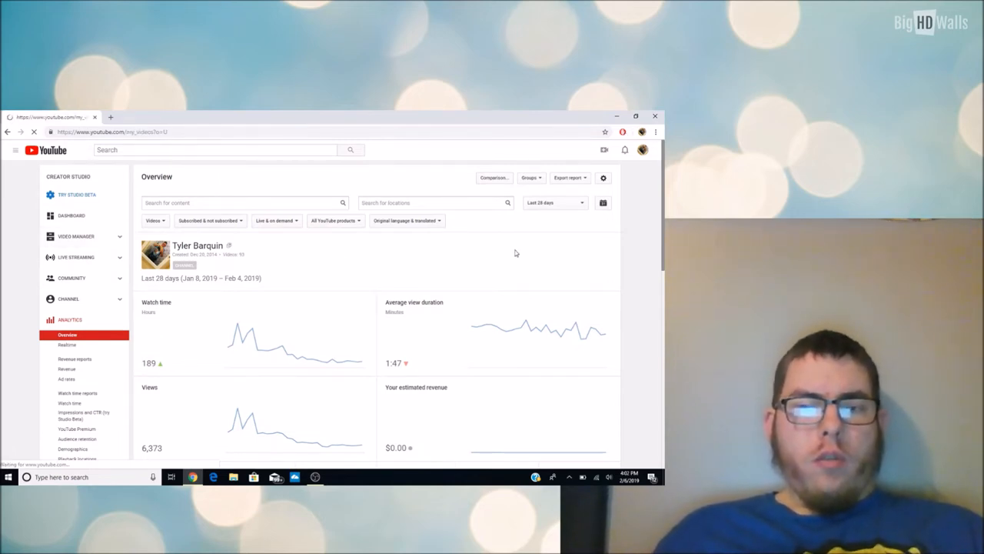
Open Video Manager > Videos and scroll through the uploads list and back to the top
click(76, 236)
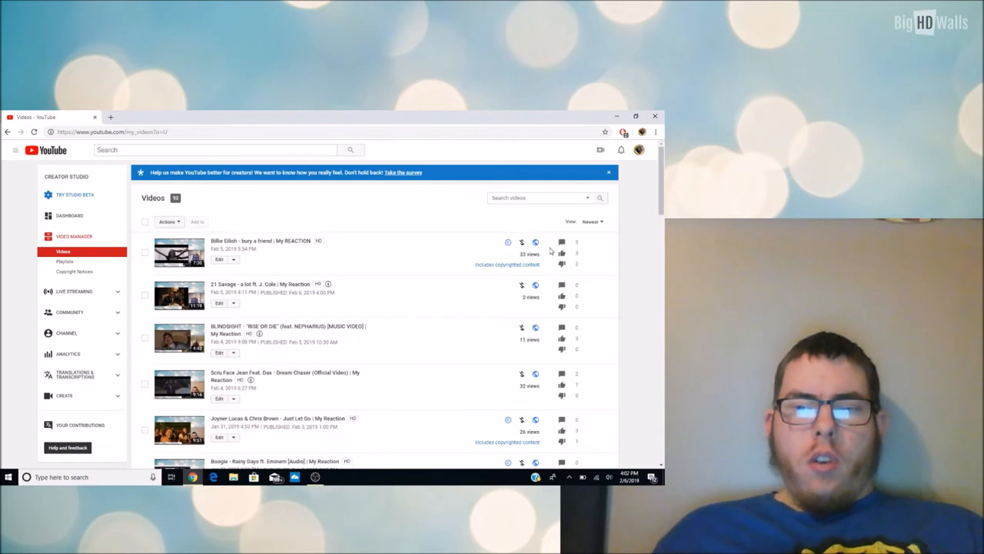
mouse_move(529, 246)
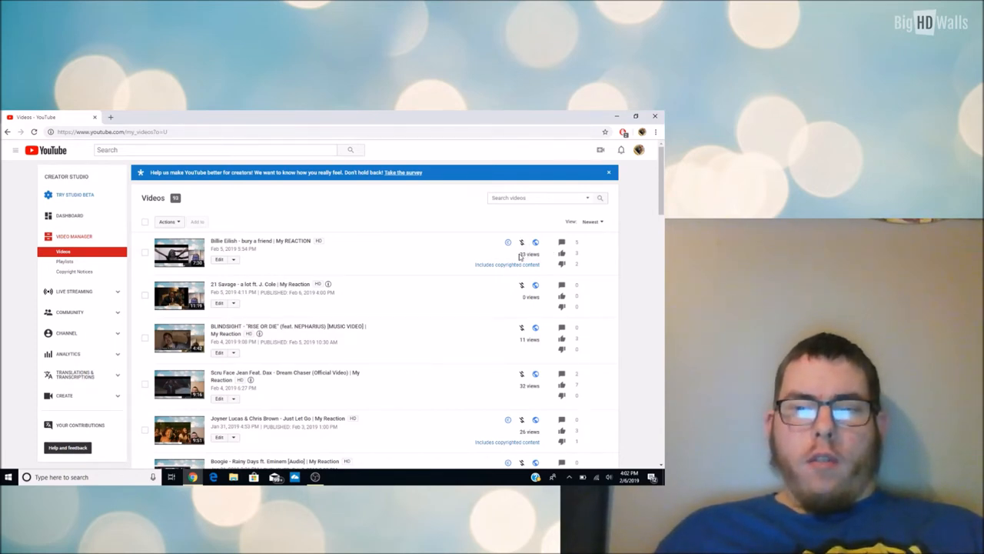
mouse_move(522, 242)
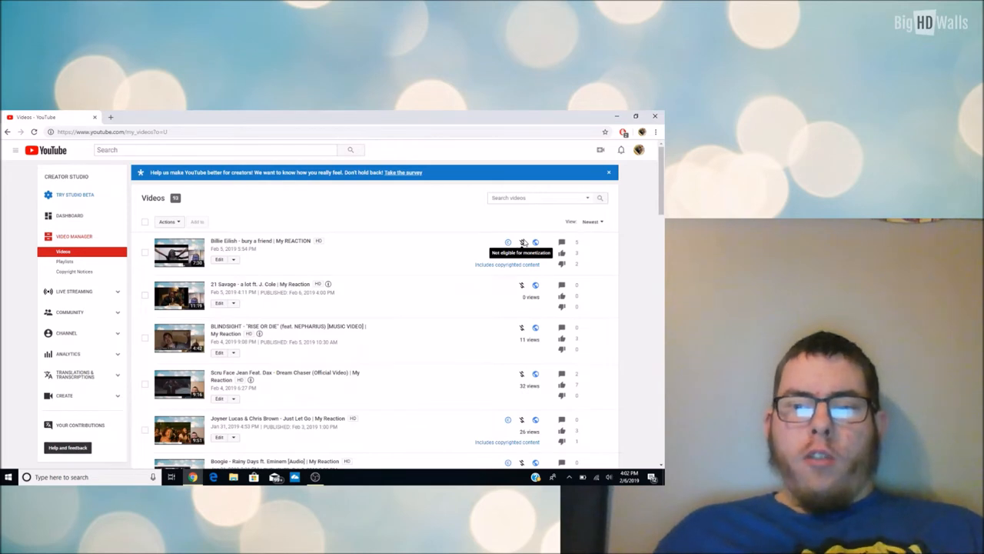
mouse_move(523, 275)
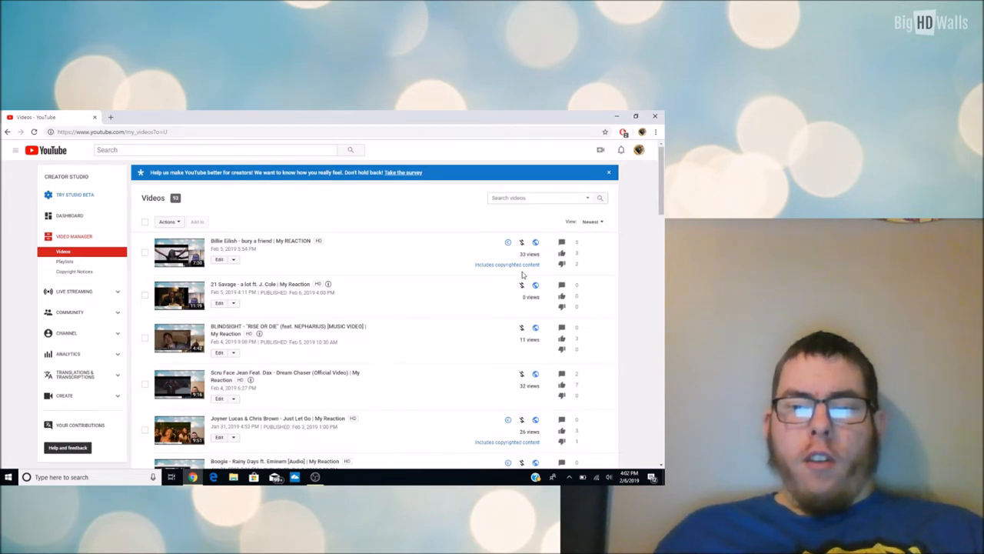
mouse_move(548, 329)
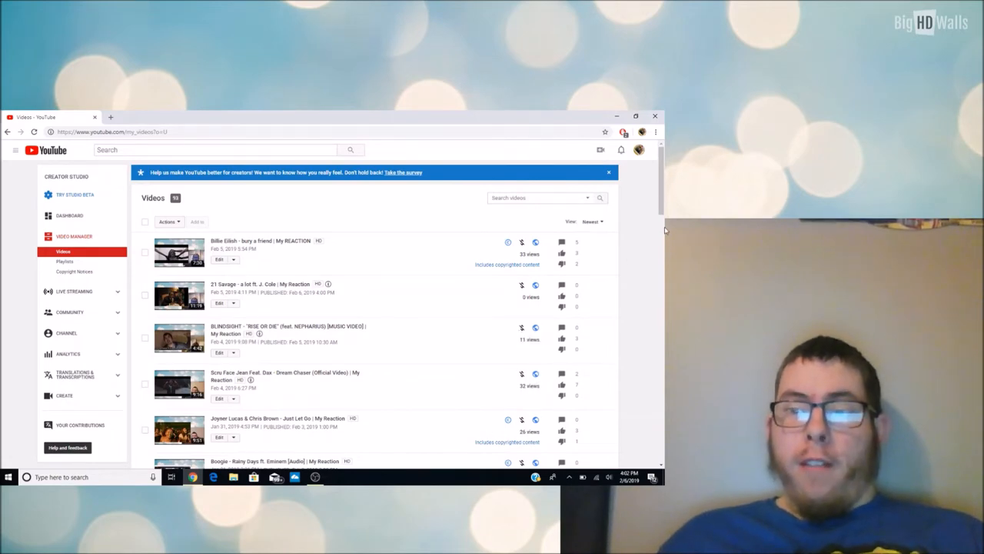
scroll(down, 3)
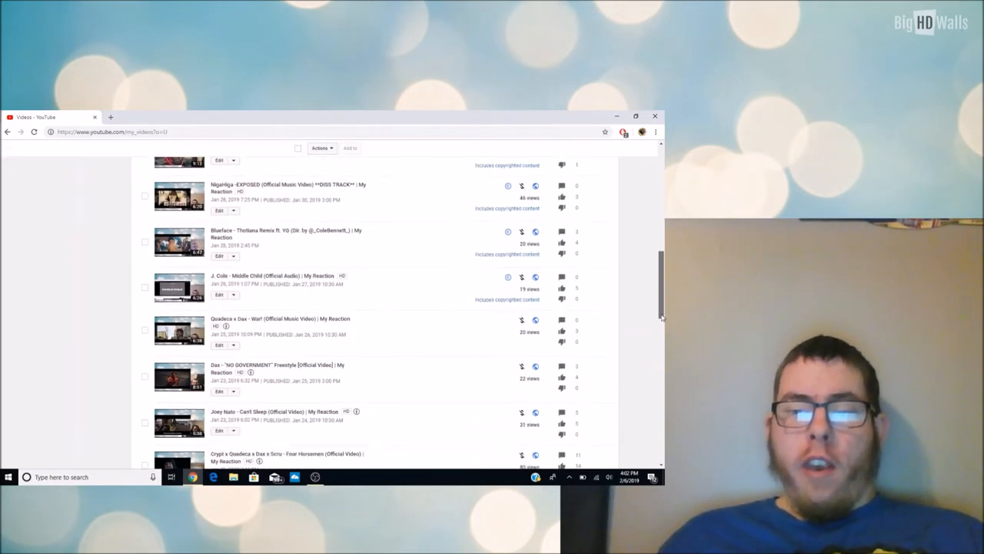
scroll(down, 3)
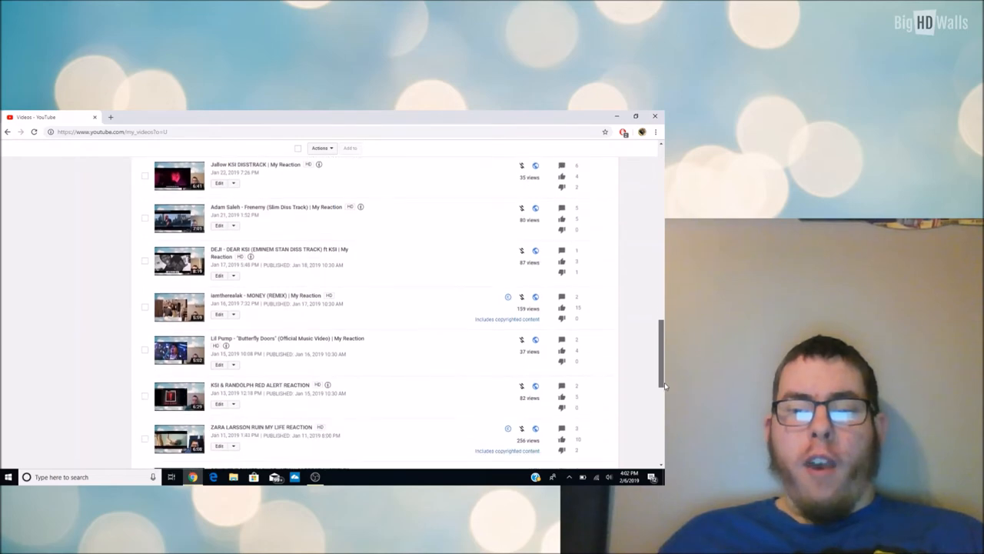
scroll(down, 3)
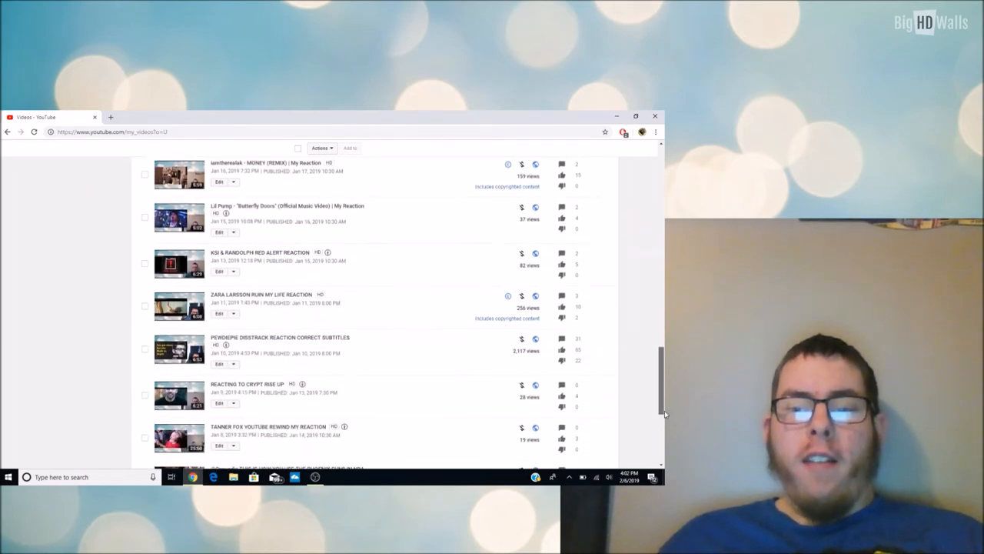
scroll(down, 3)
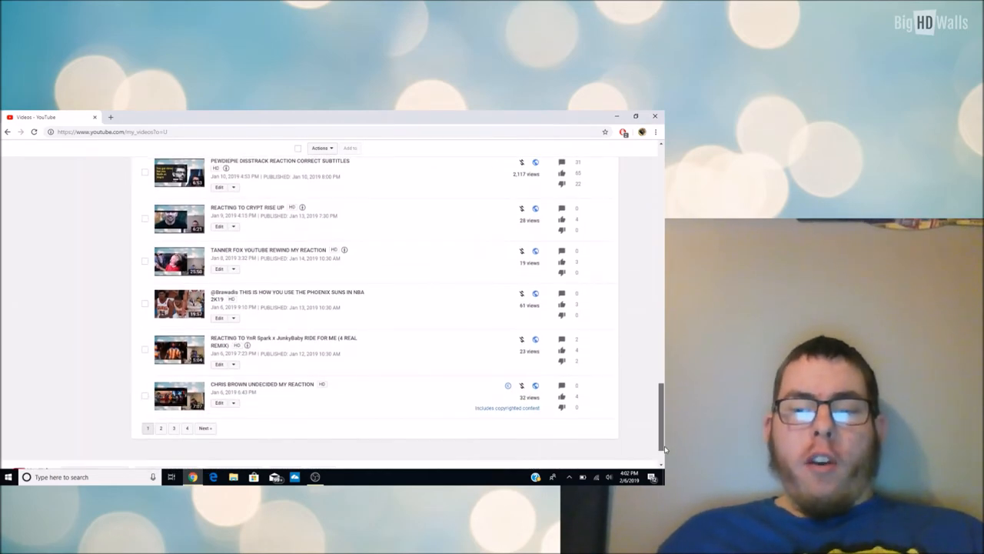
scroll(up, 3)
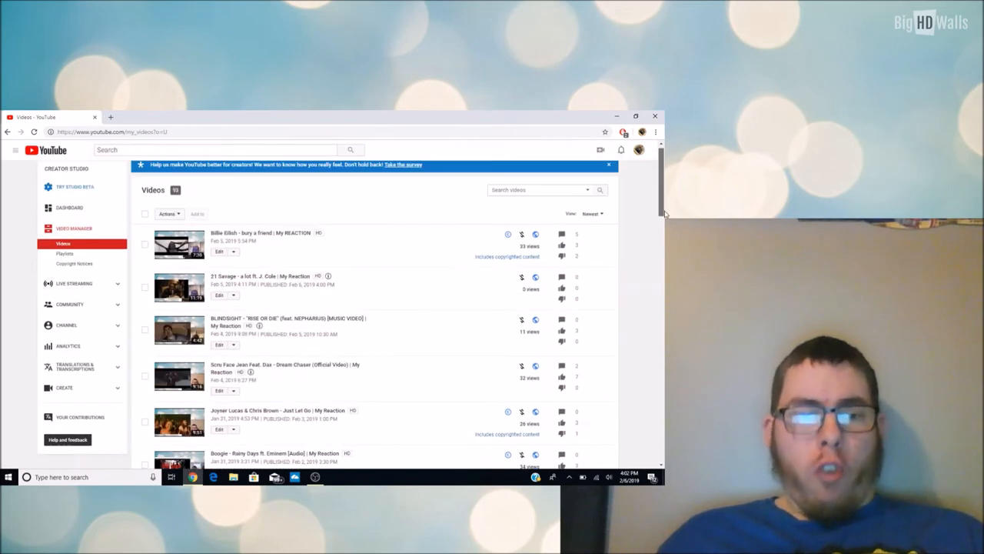
scroll(up, 3)
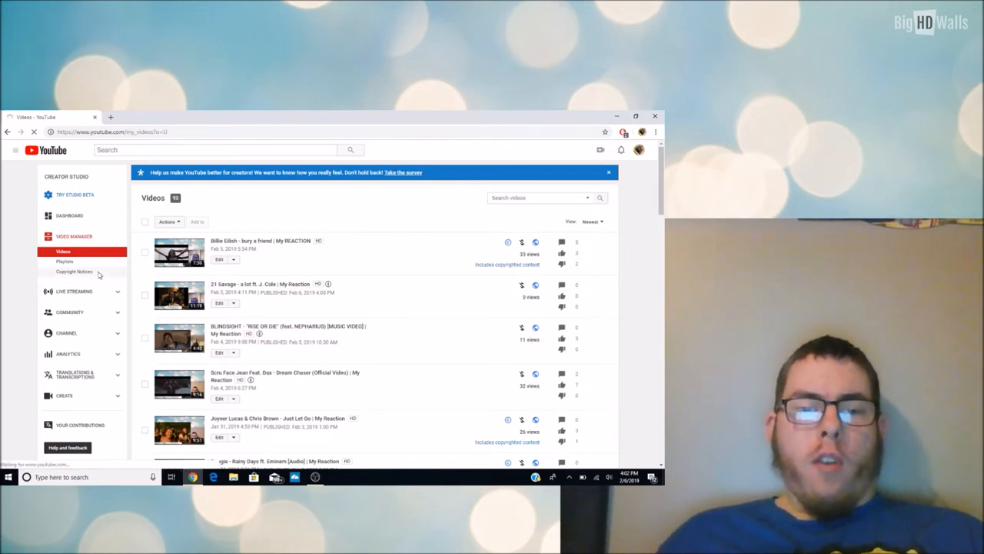
Open Copyright Notices and scroll down to the taken-down deleted video, then back up
click(75, 271)
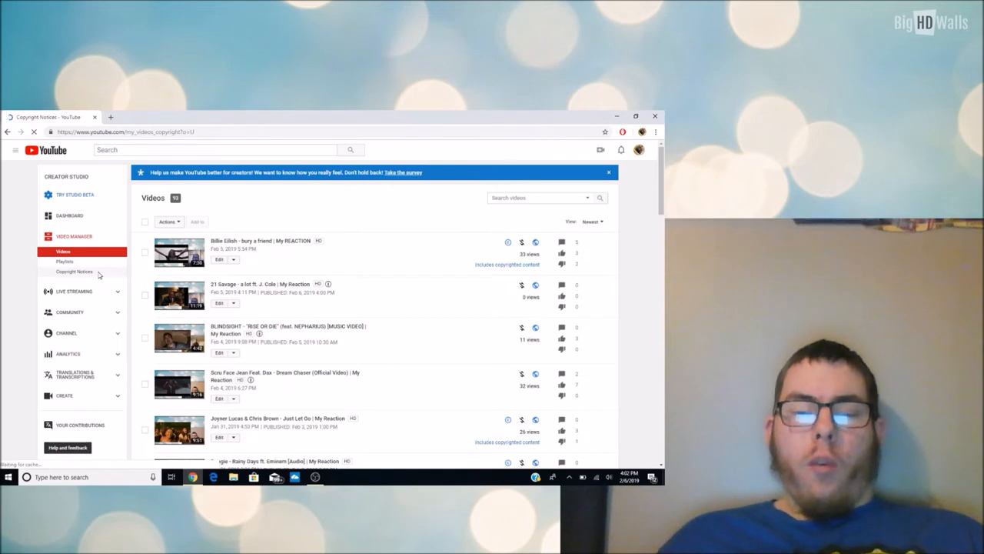
click(75, 271)
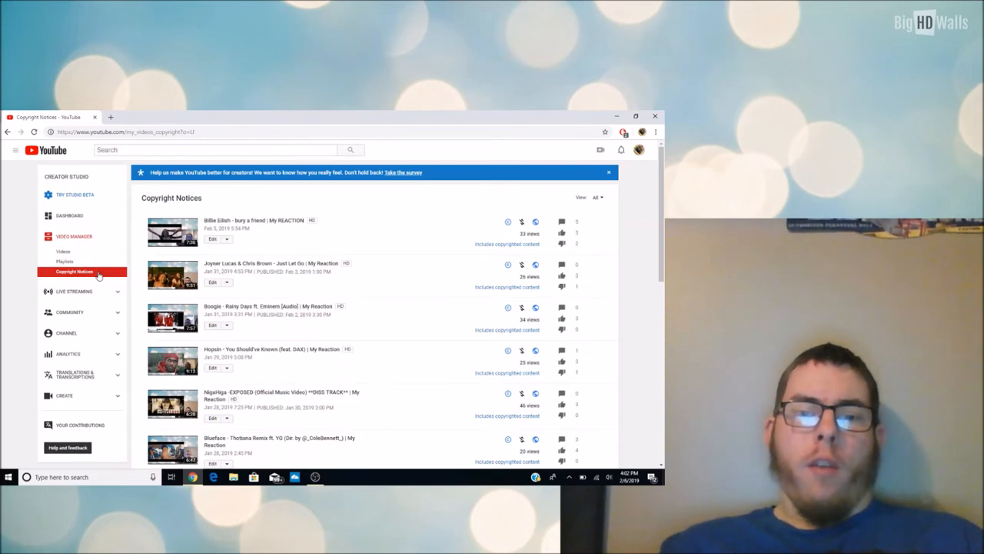
scroll(down, 3)
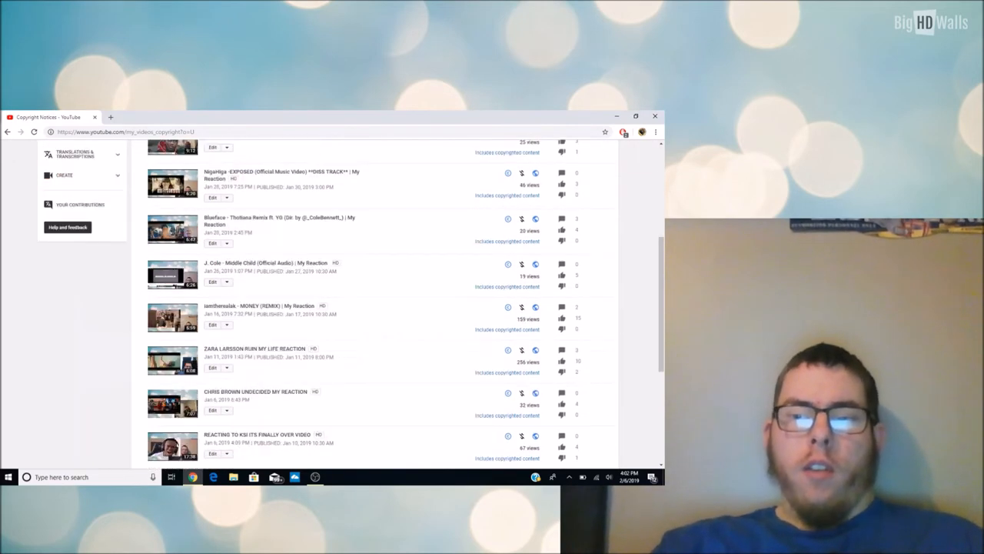
scroll(down, 3)
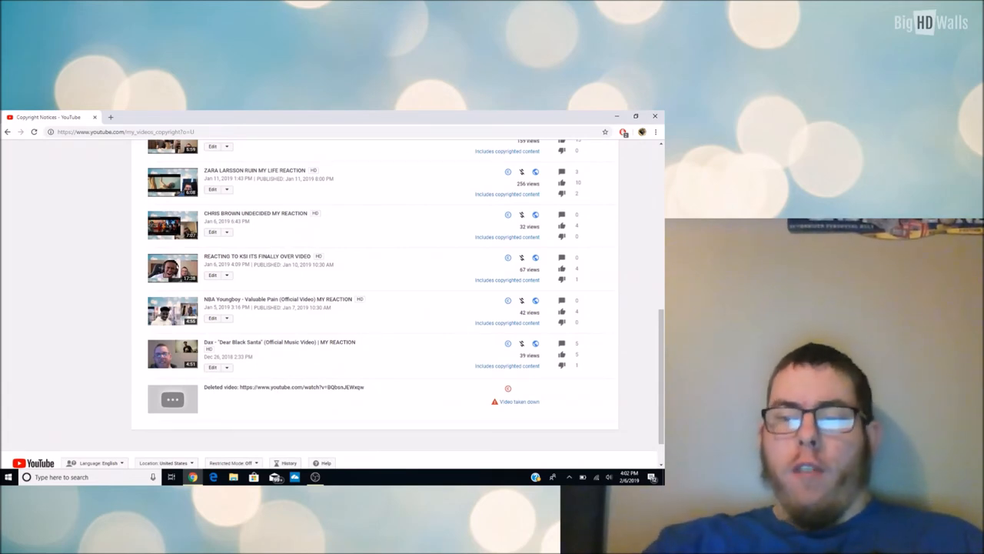
scroll(up, 3)
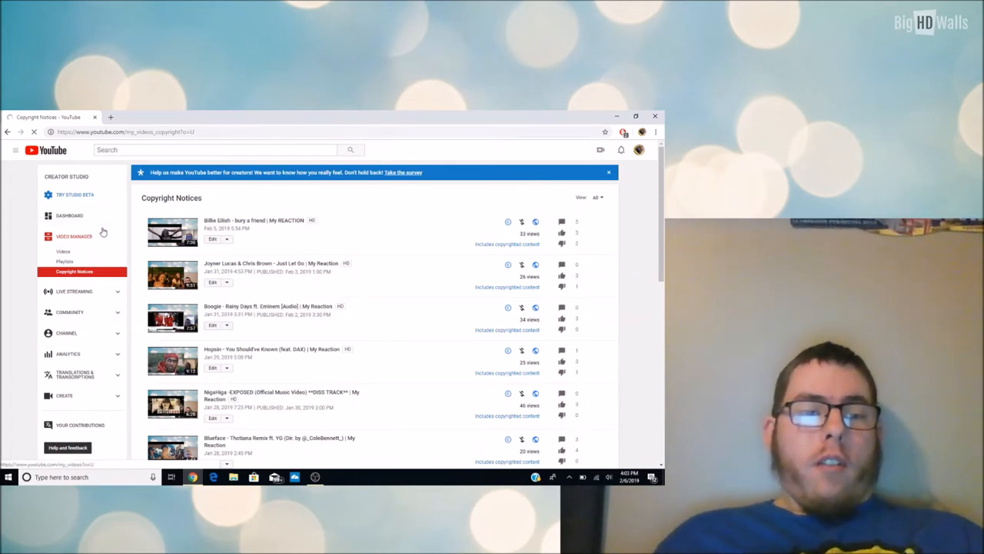
Return to the full Videos list via Video Manager in the sidebar
click(64, 252)
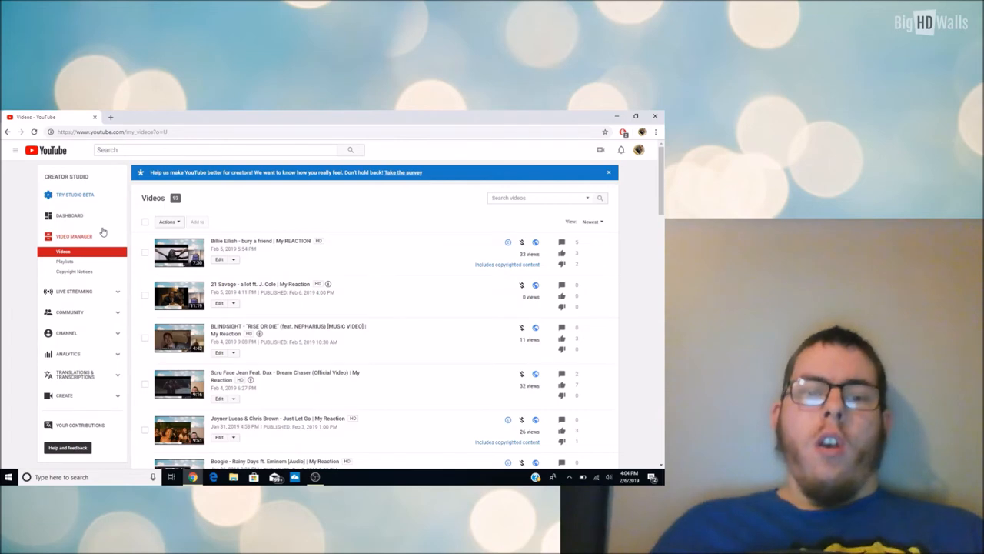
mouse_move(437, 189)
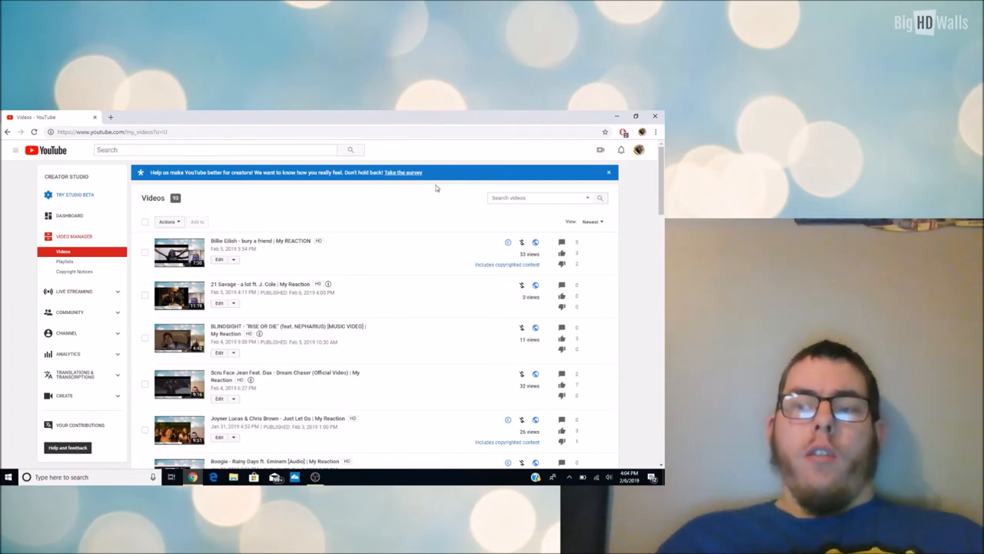
Scroll to the pagination at the bottom of the Videos list
scroll(down, 3)
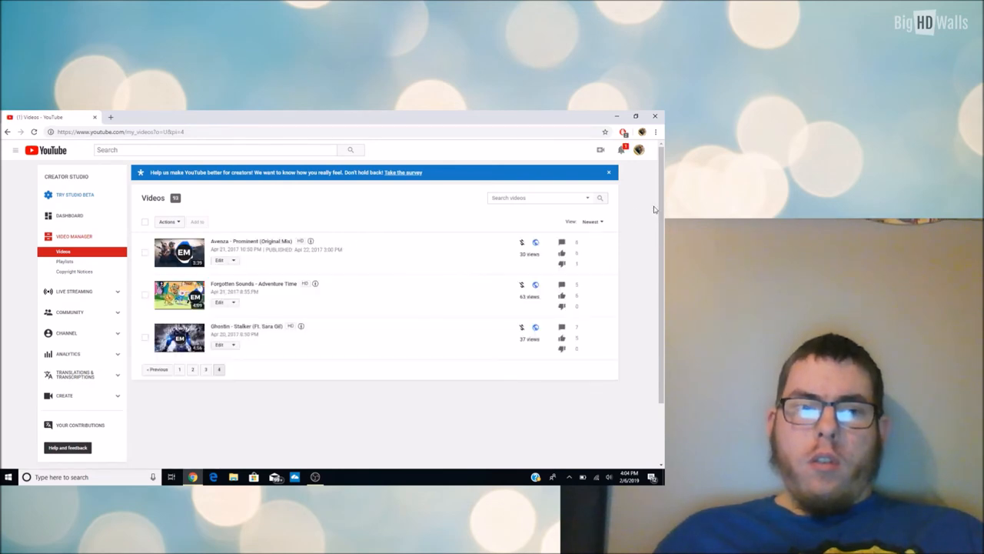
mouse_move(179, 253)
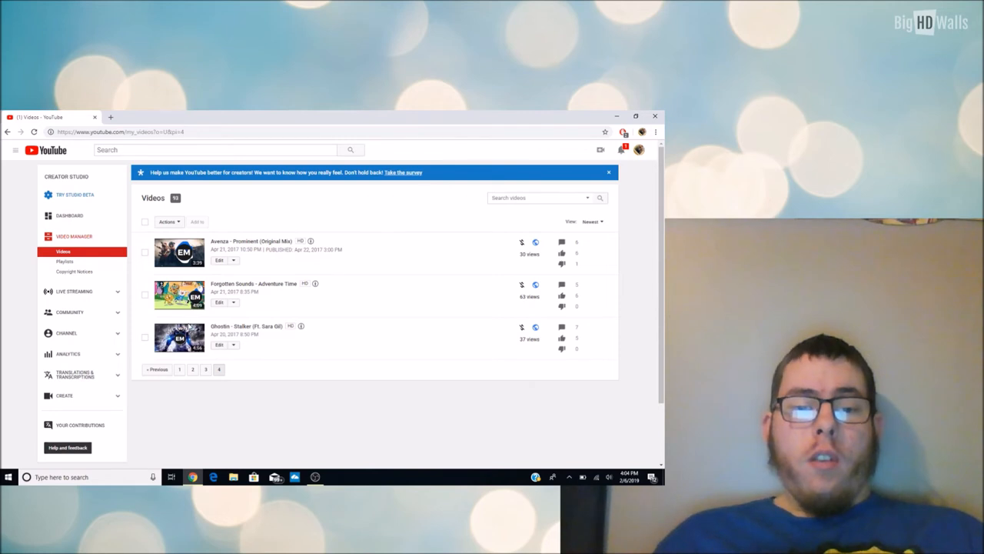
mouse_move(363, 192)
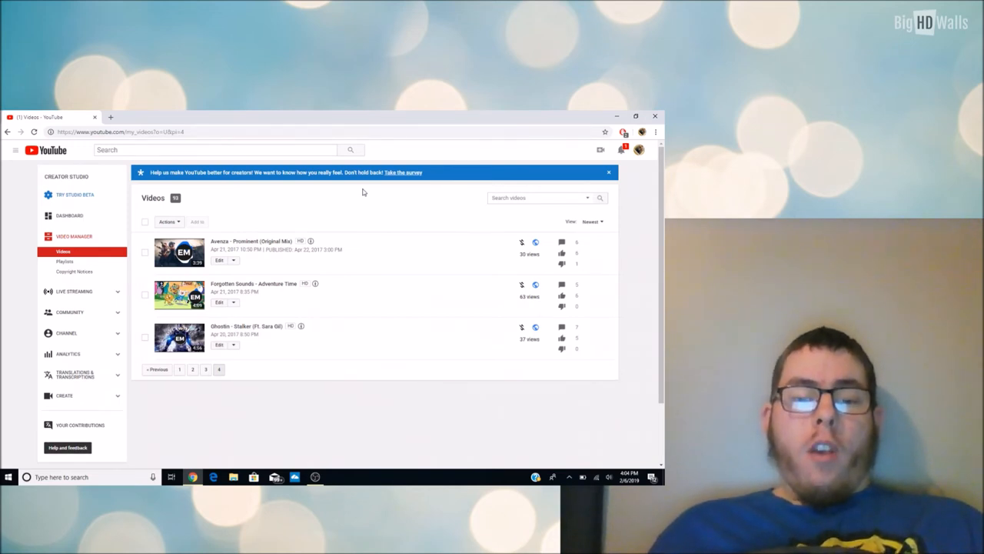
mouse_move(464, 286)
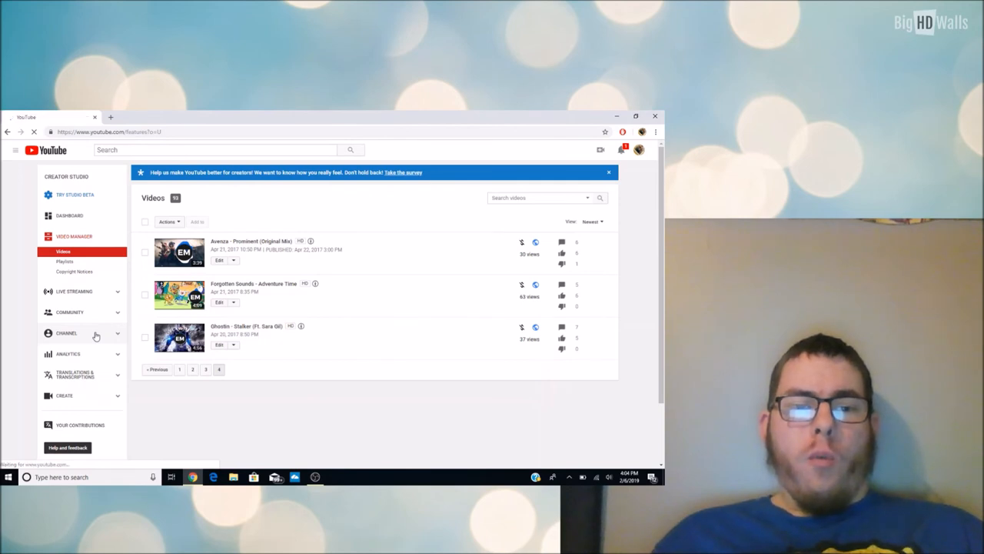
Open Channel > Status and features to review the disabled Monetization card
click(66, 333)
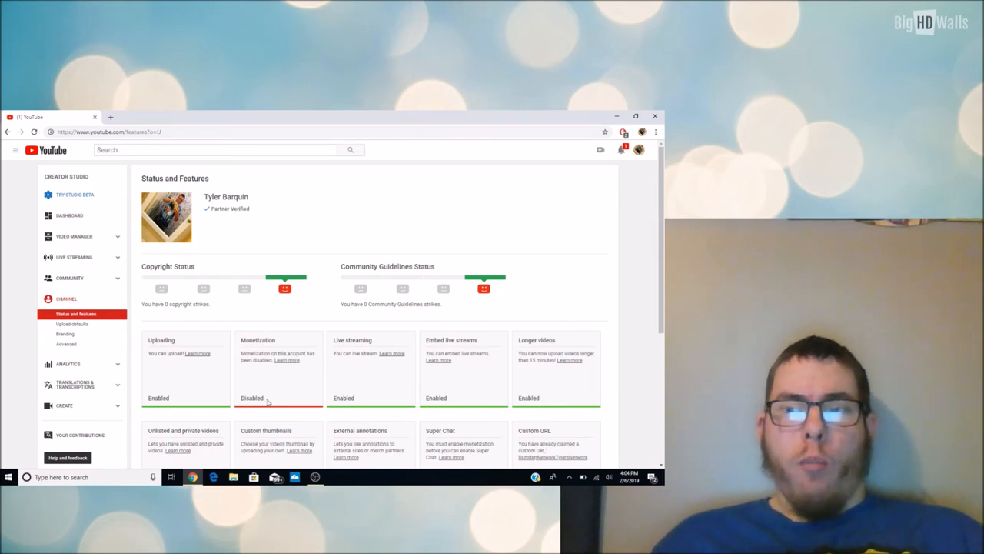
mouse_move(323, 338)
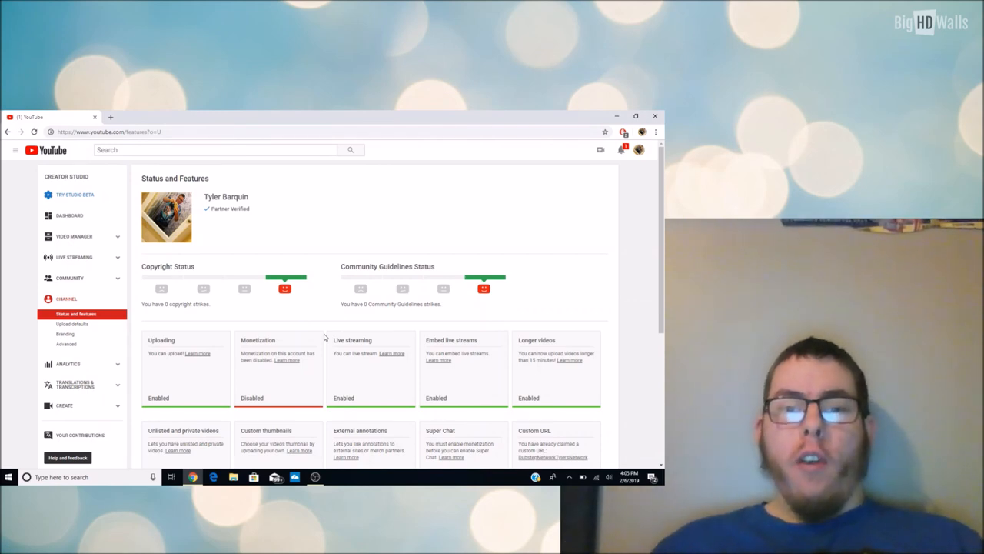
mouse_move(518, 196)
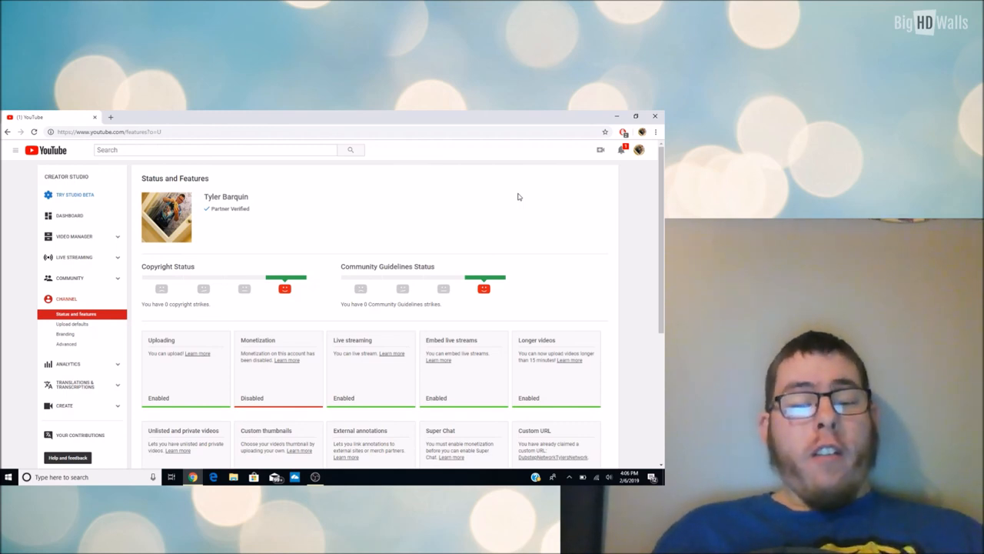
mouse_move(438, 313)
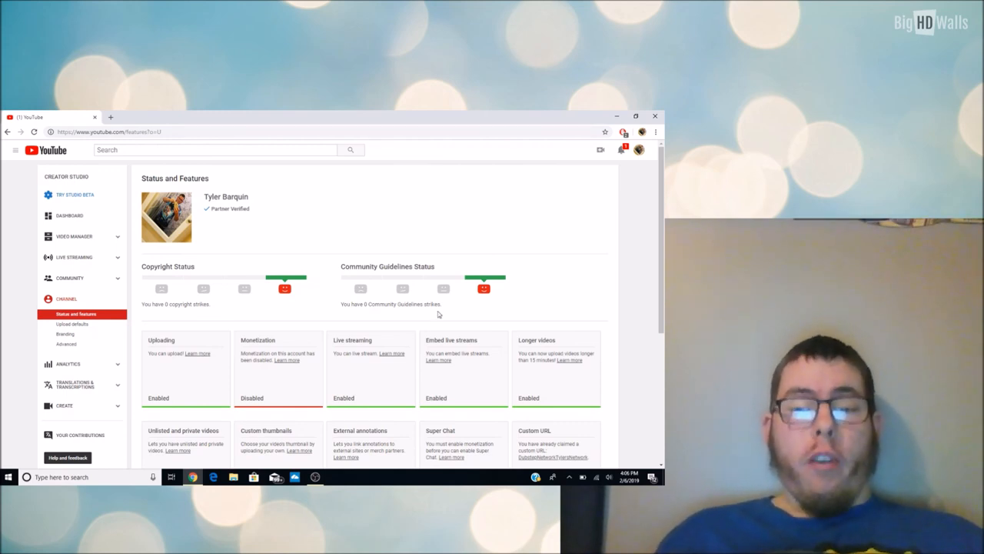